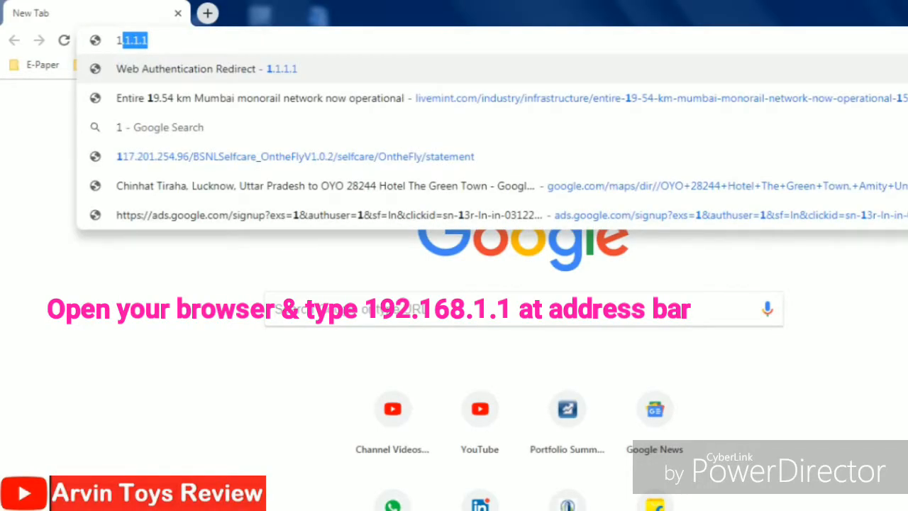
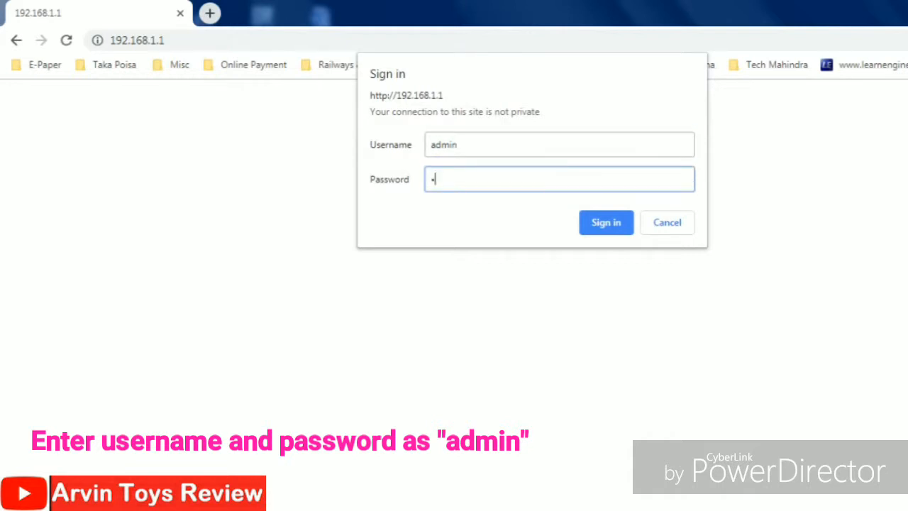
{"action": "left_click", "coordinate": [606, 221]}
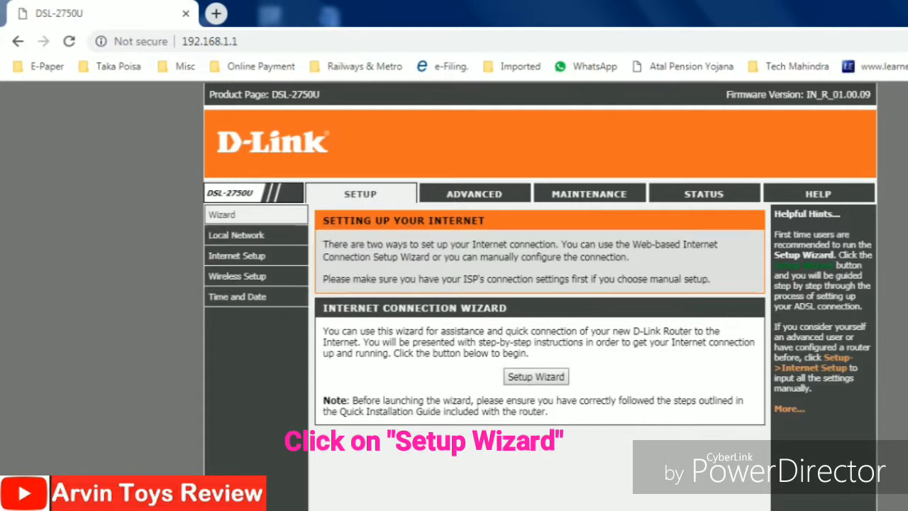
Launch the Setup Wizard and skip the login-password step to reach Step 2
{"action": "left_click", "coordinate": [537, 376]}
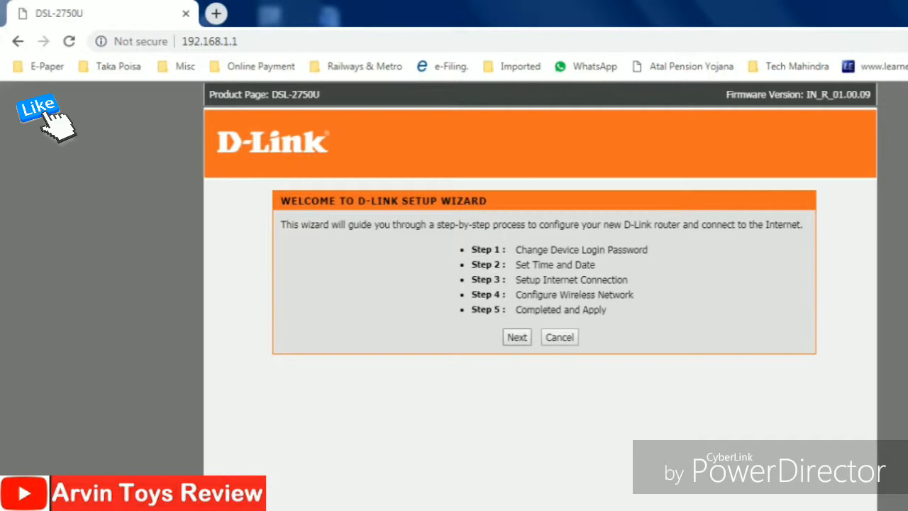
{"action": "left_click", "coordinate": [516, 337]}
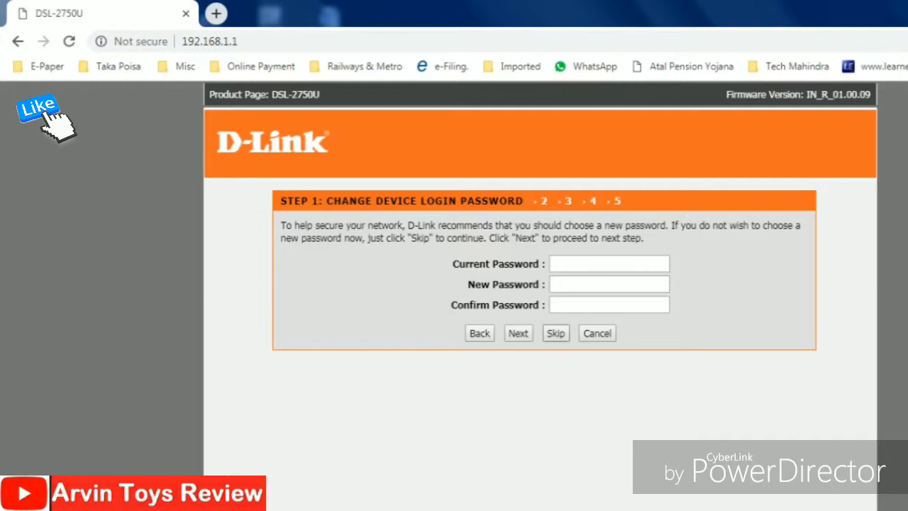
{"action": "left_click", "coordinate": [518, 332]}
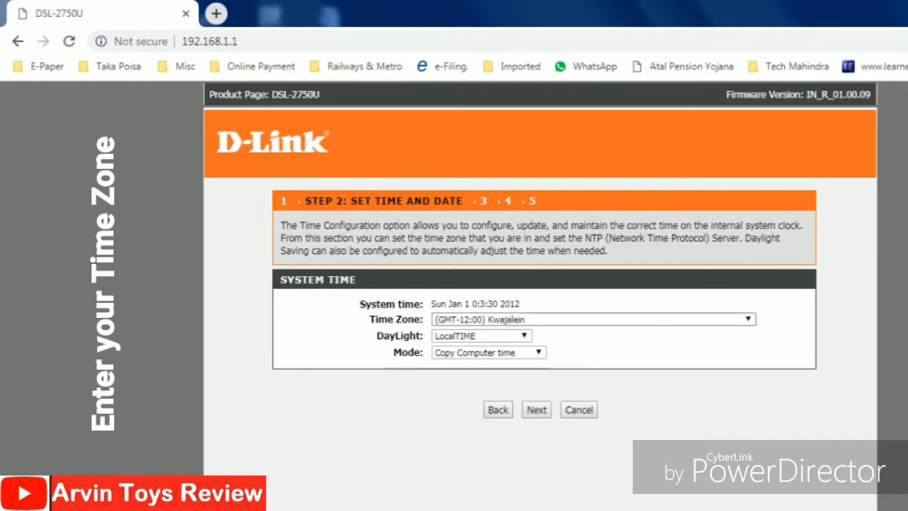
Choose time zone (GMT+05:30) Chennai, Kolkata, Mumbai, New Delhi and continue to Step 3
{"action": "left_click", "coordinate": [593, 317]}
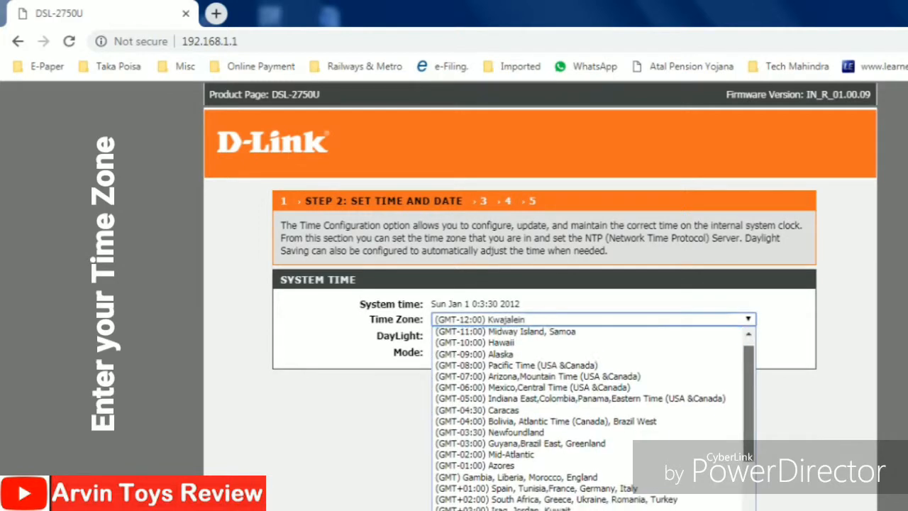
{"action": "scroll", "scroll_direction": "down", "scroll_amount": 3}
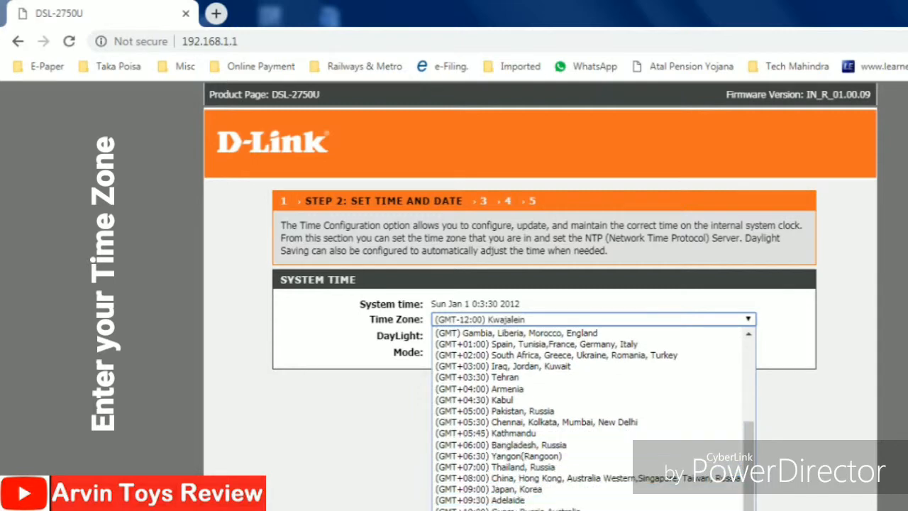
{"action": "mouse_move", "coordinate": [485, 432]}
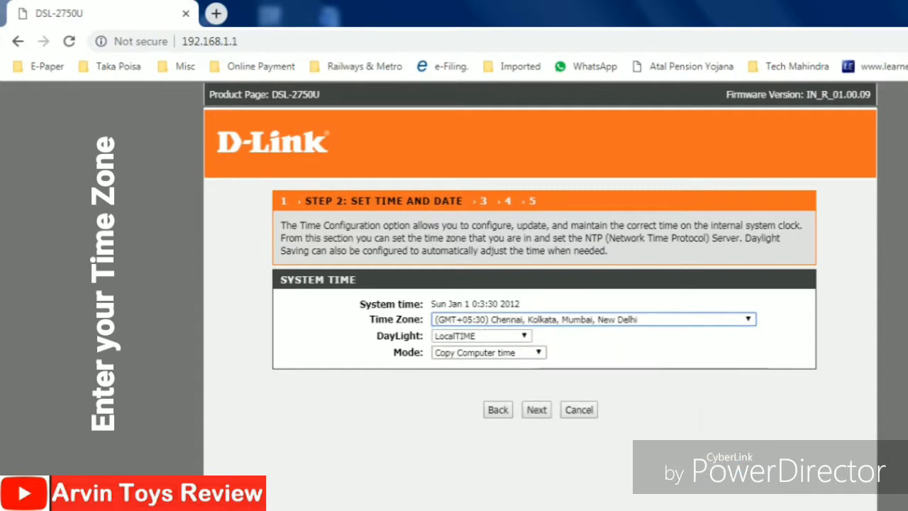
{"action": "left_click", "coordinate": [536, 409]}
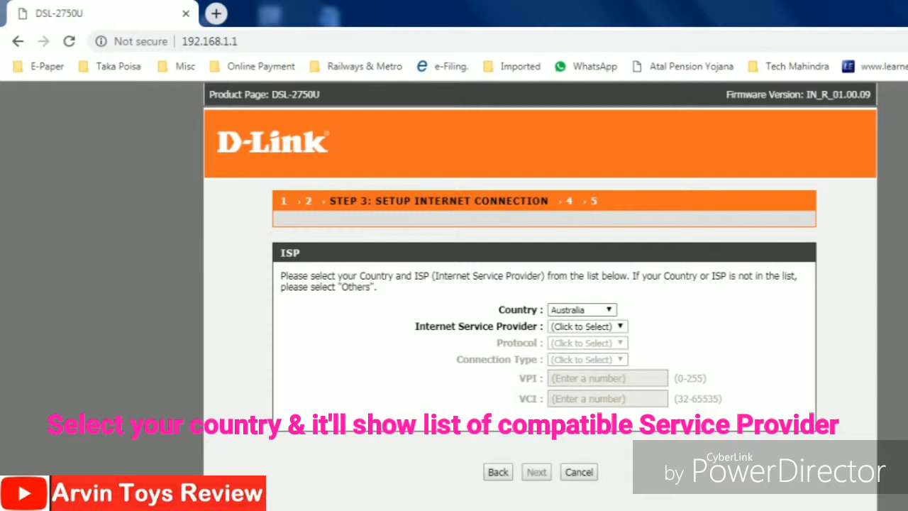
Configure internet as India, BSNL over PPPoE with username invitadowifi20 and continue to Step 4
{"action": "left_click", "coordinate": [582, 309]}
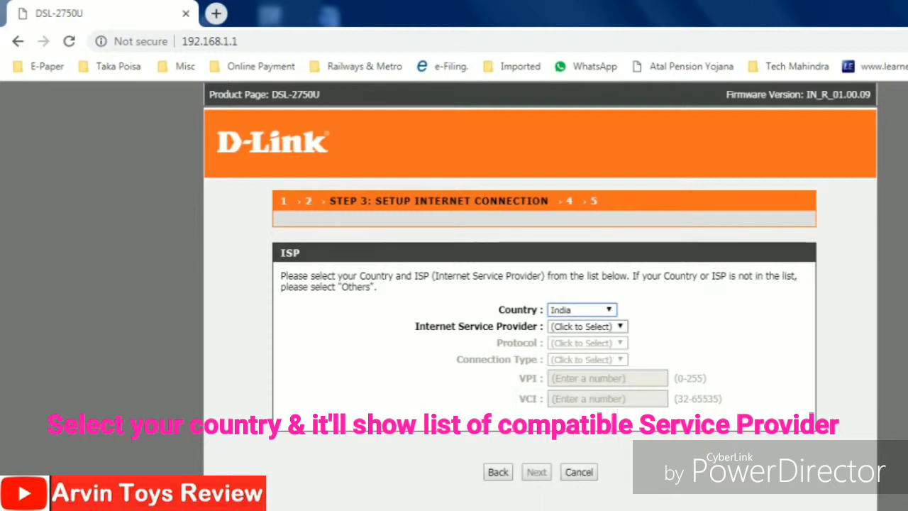
{"action": "left_click", "coordinate": [587, 325]}
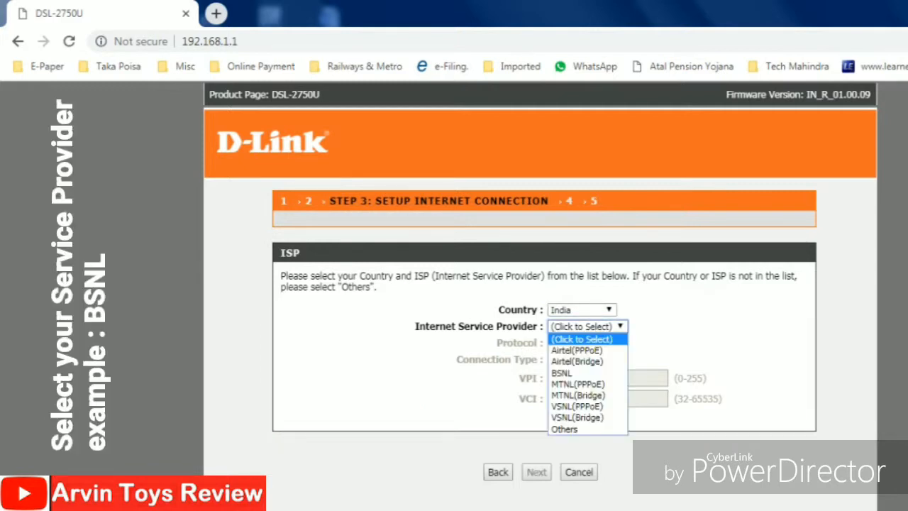
{"action": "mouse_move", "coordinate": [562, 372]}
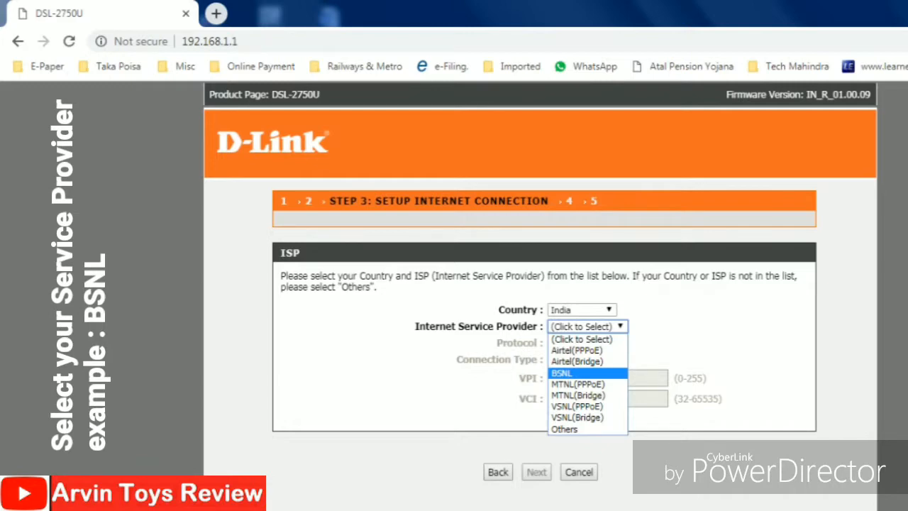
{"action": "left_click", "coordinate": [562, 371]}
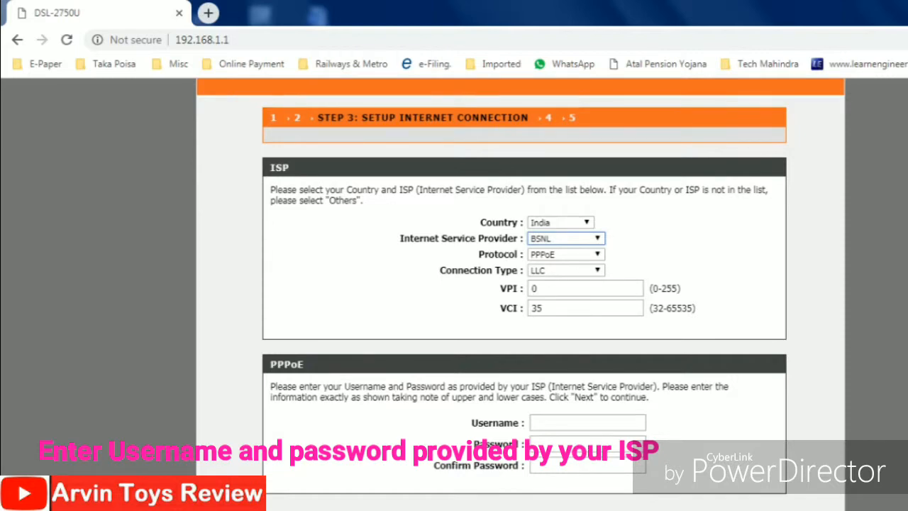
{"action": "left_click", "coordinate": [588, 422]}
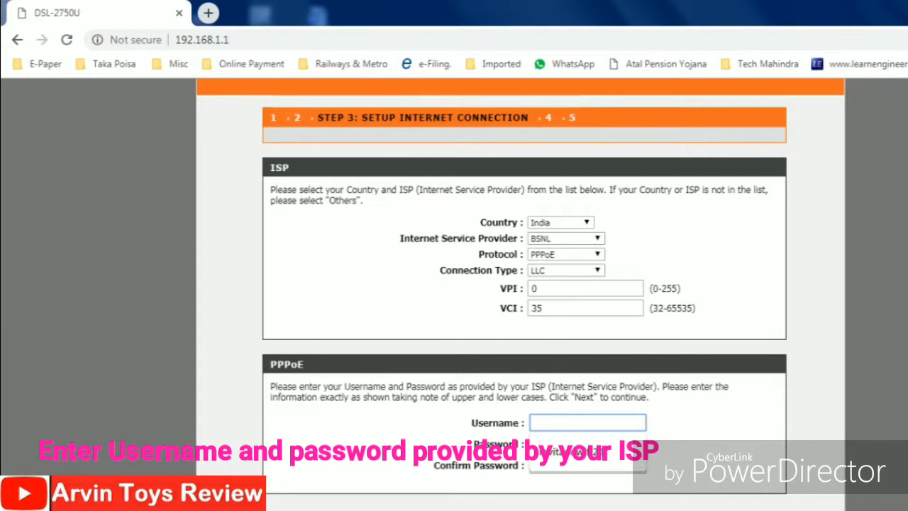
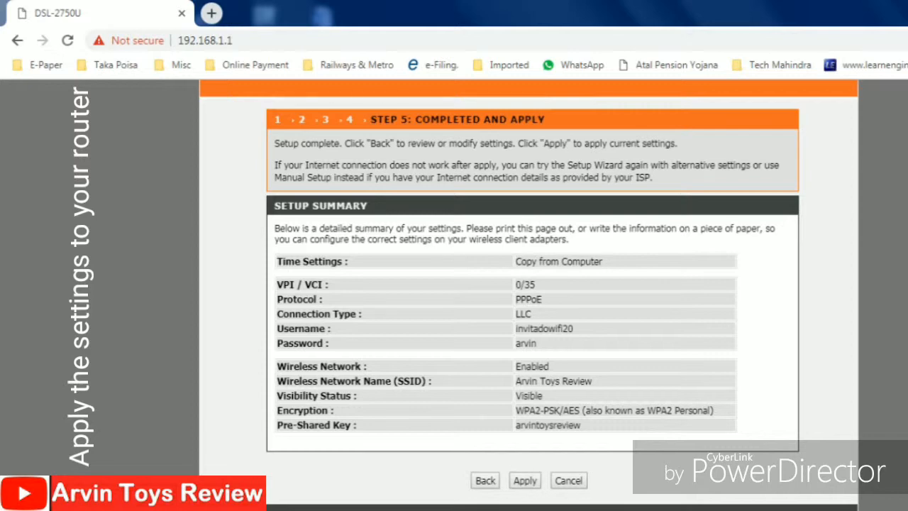
{"action": "left_click", "coordinate": [525, 479]}
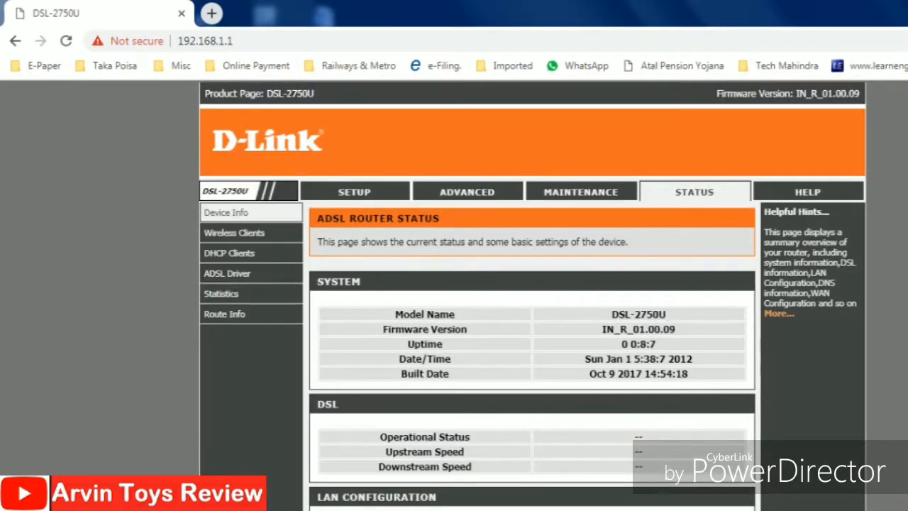
{"action": "scroll", "scroll_direction": "down", "scroll_amount": 3}
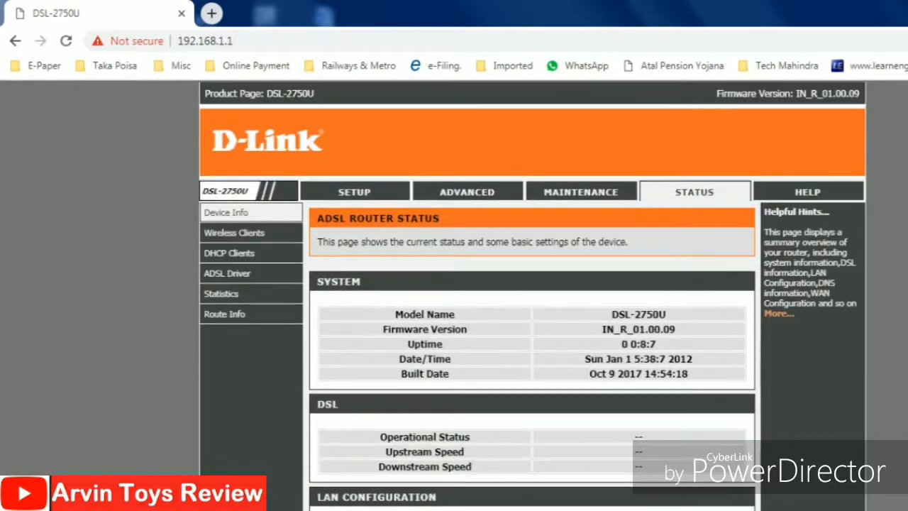
{"action": "scroll", "scroll_direction": "down", "scroll_amount": 3}
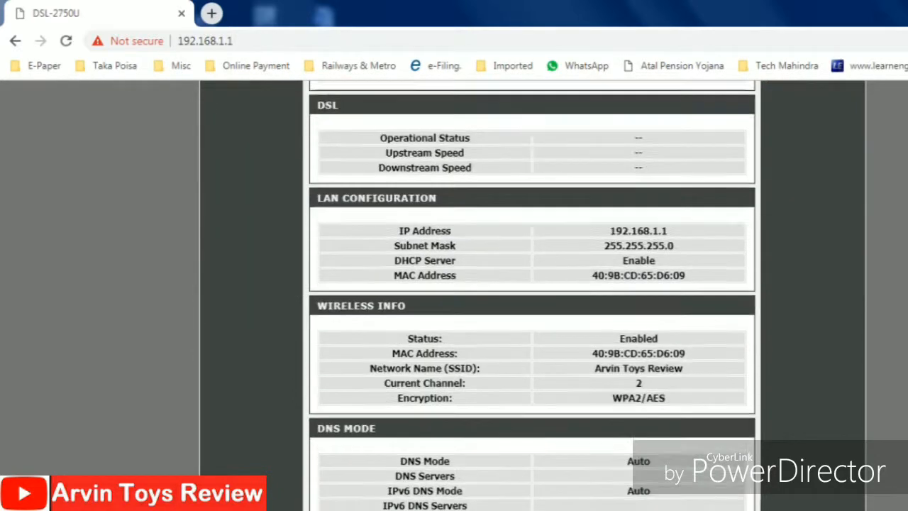
{"action": "scroll", "scroll_direction": "down", "scroll_amount": 3}
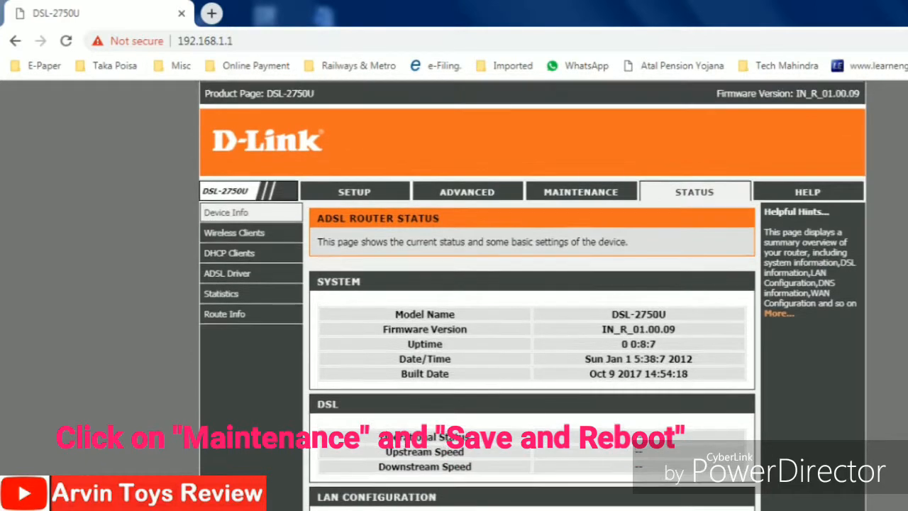
Save the configuration from Maintenance and reboot the router
{"action": "left_click", "coordinate": [581, 192]}
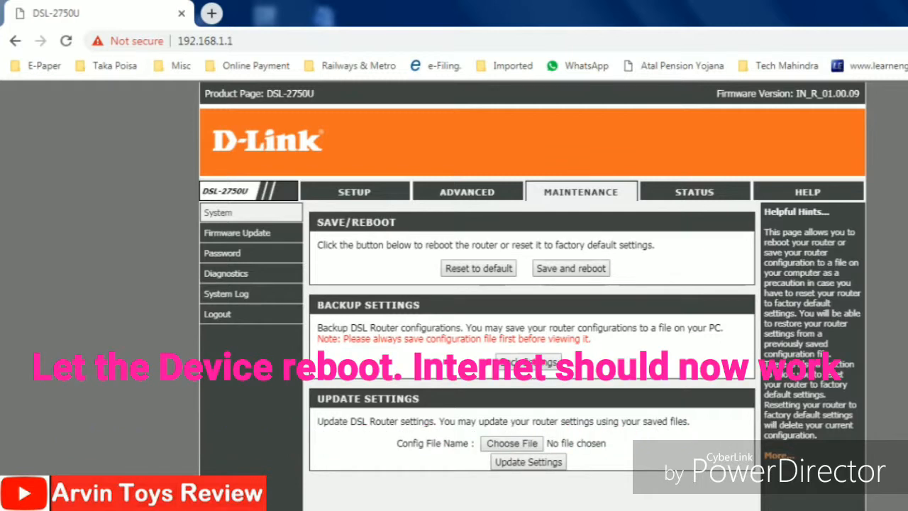
{"action": "left_click", "coordinate": [571, 267]}
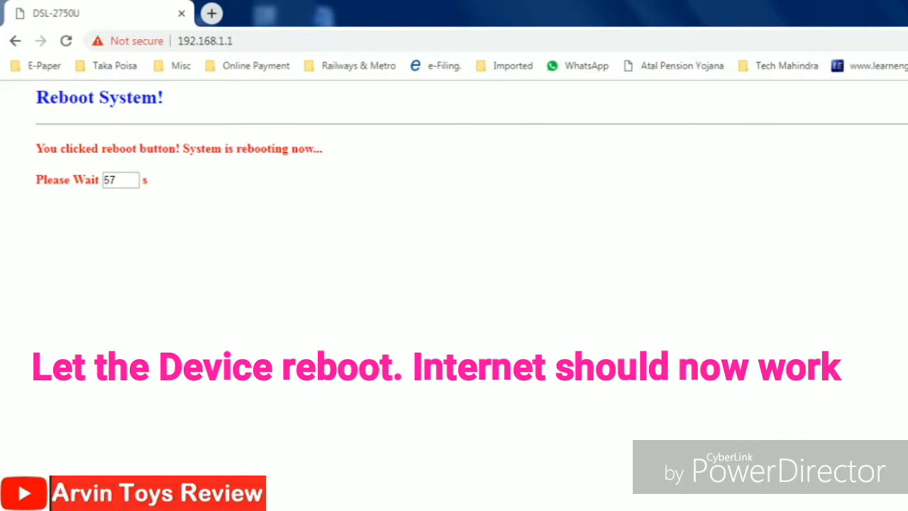